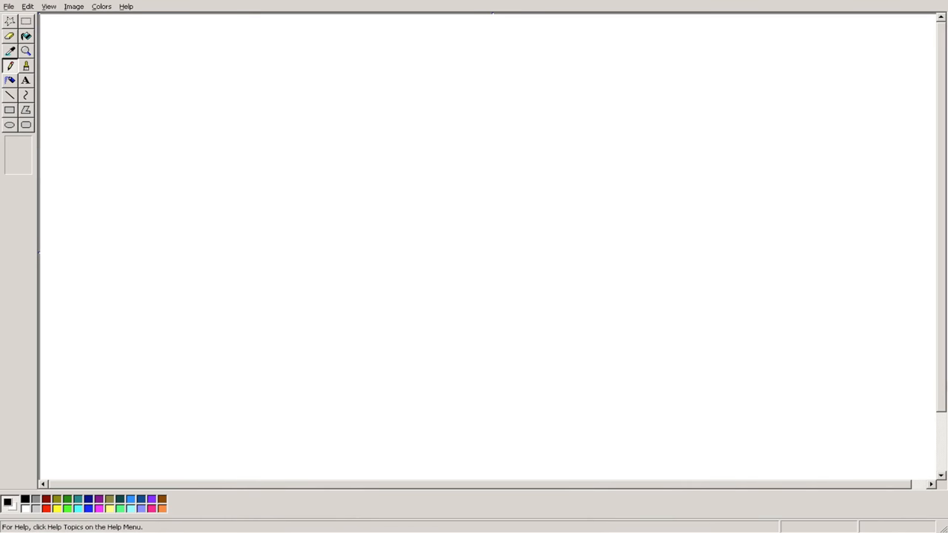
Sketch the knife outline and fill the blade gray, guard and handle brown, pommel olive.
{"action": "left_click_drag", "start_coordinate": [257, 100], "coordinate": [256, 185]}
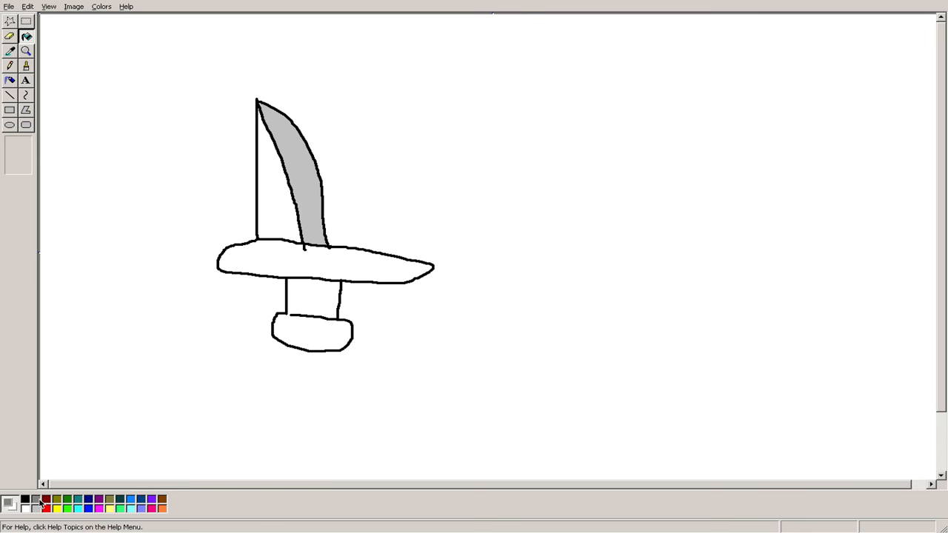
{"action": "left_click", "coordinate": [299, 338]}
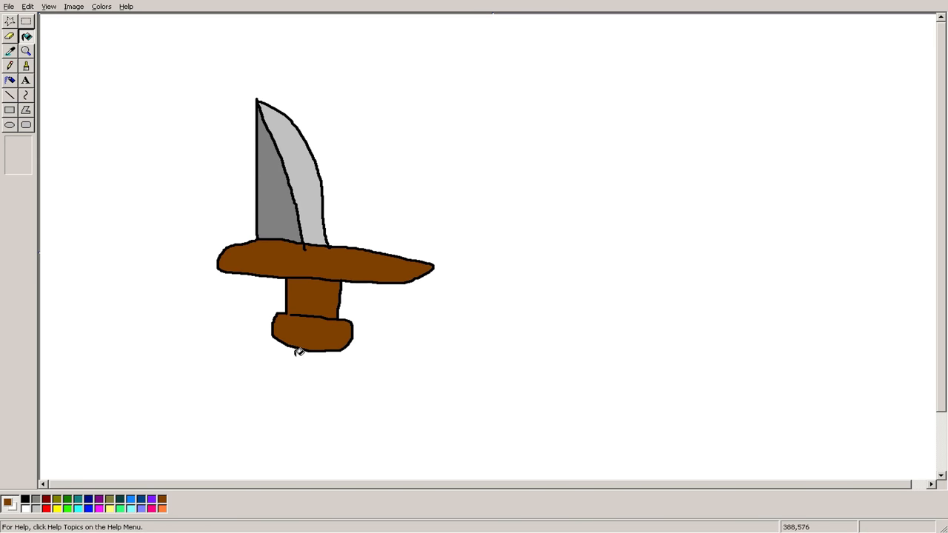
{"action": "left_click", "coordinate": [311, 334]}
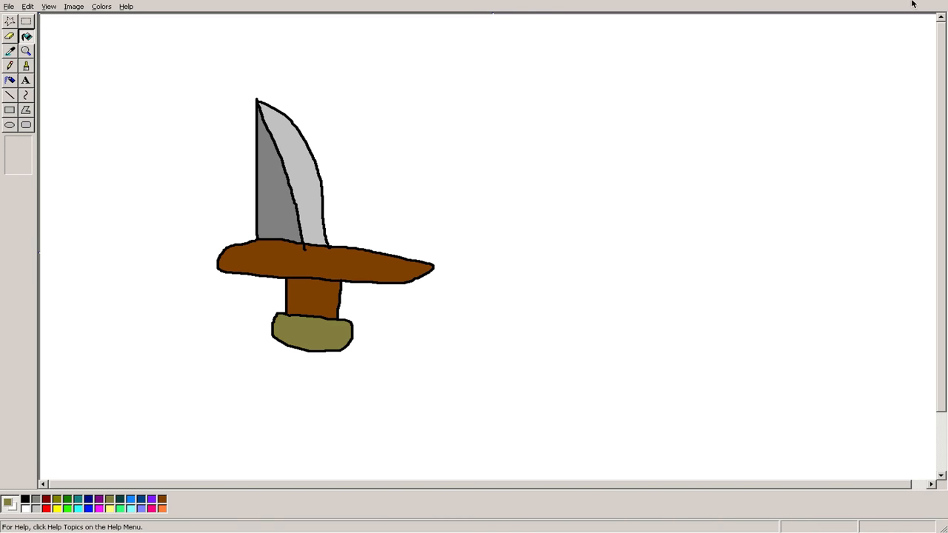